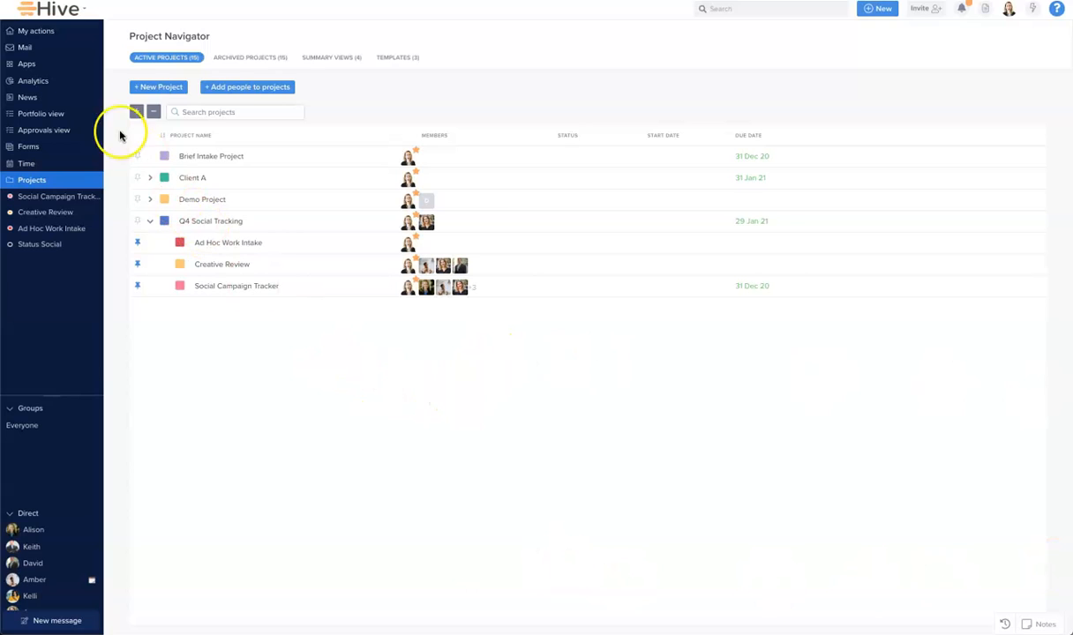
mouse_move(25, 67)
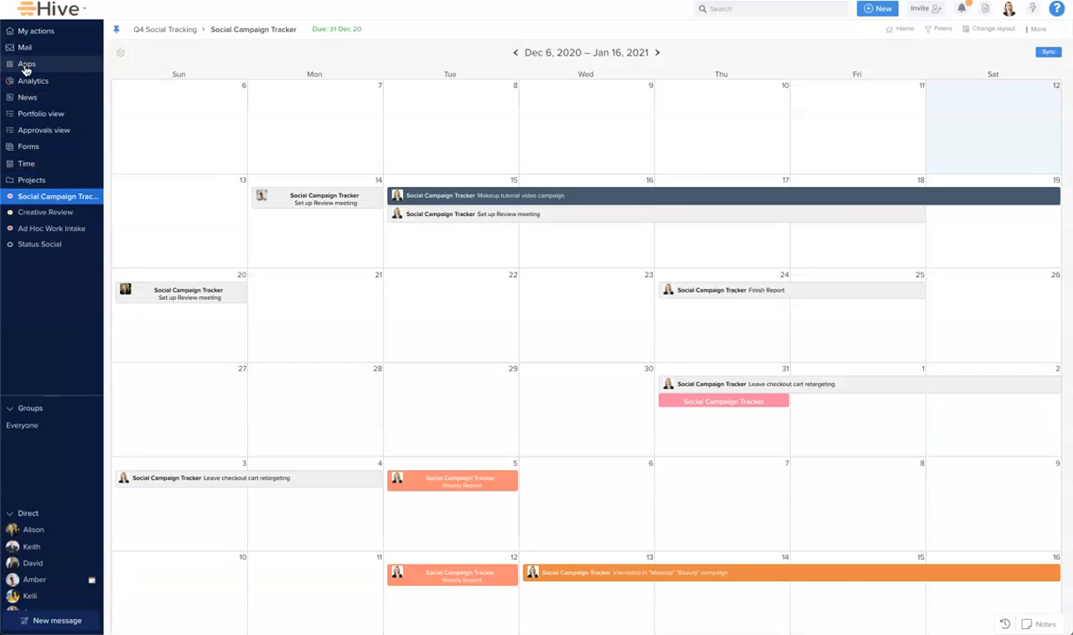
Enable Resourcing from the workspace Apps list and open it from the sidebar
left_click(27, 64)
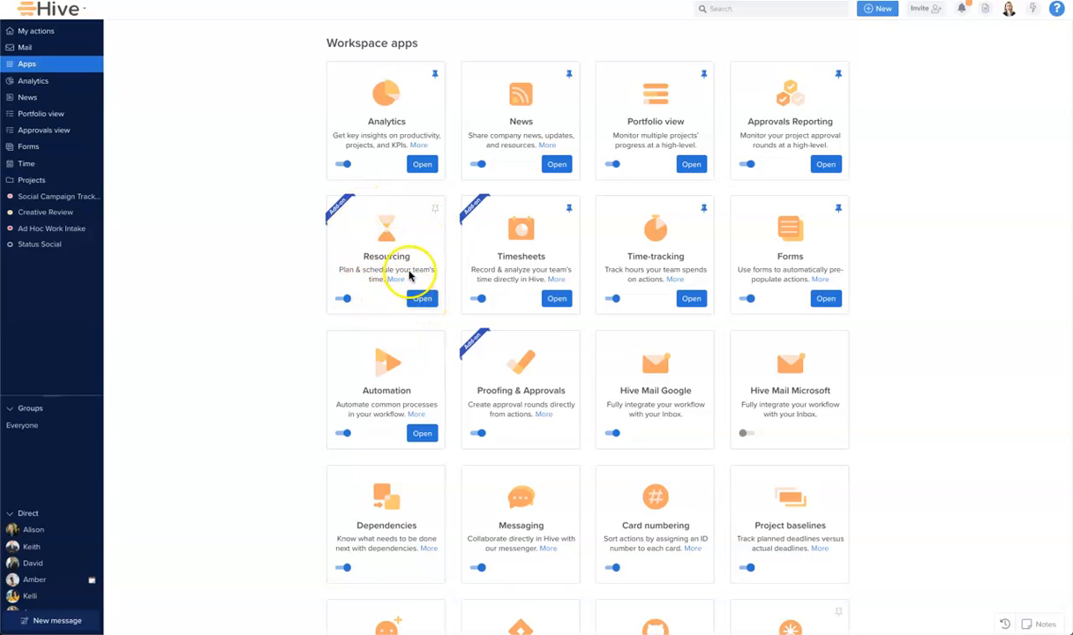
mouse_move(434, 212)
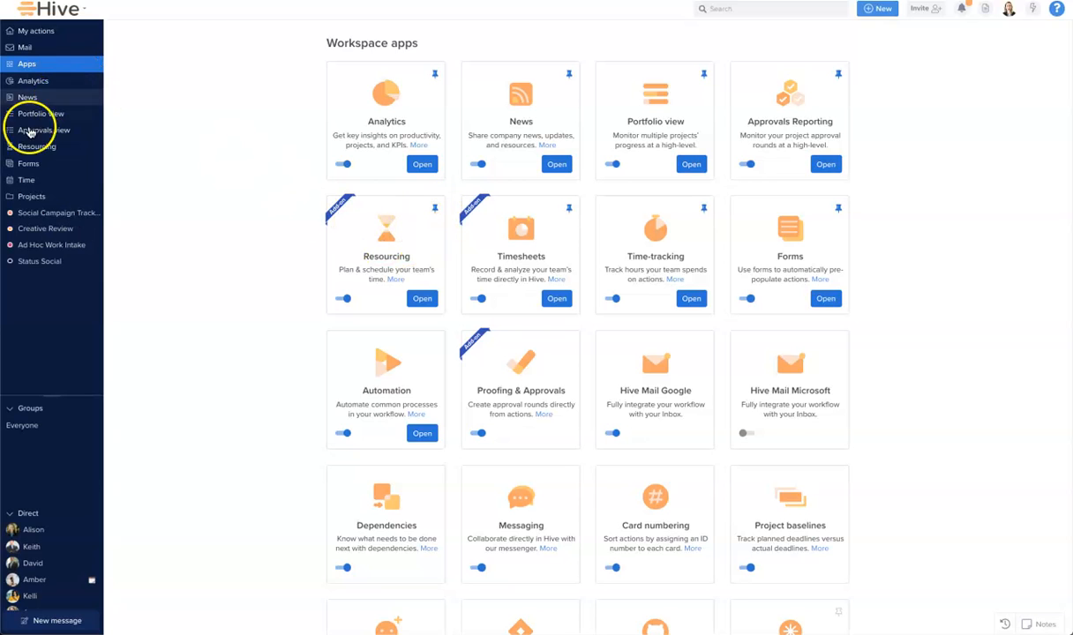
left_click(37, 146)
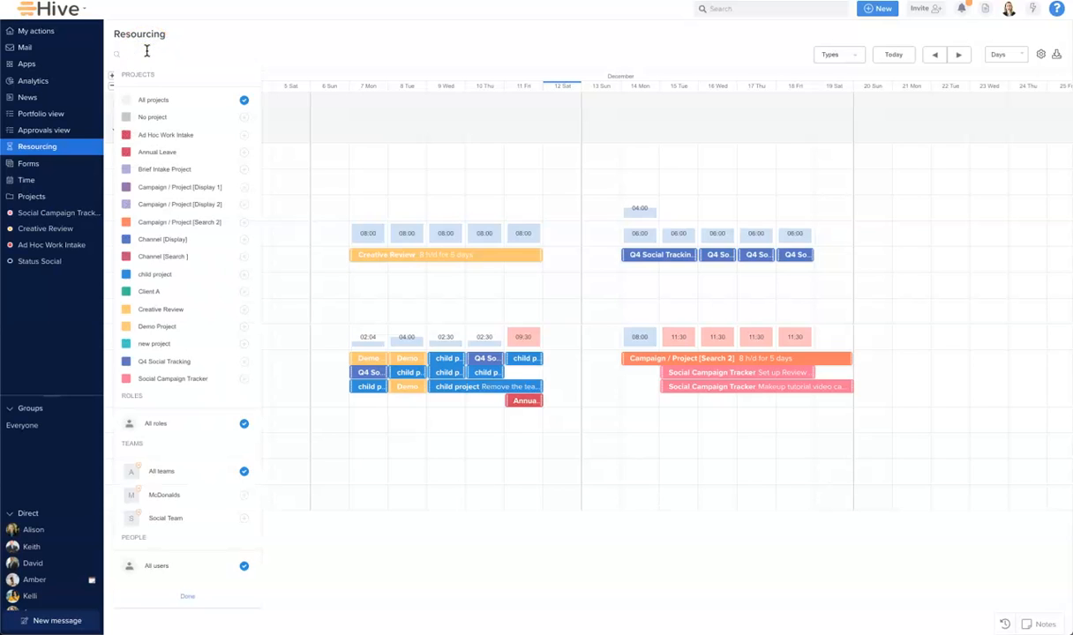
Scroll through the Projects, Roles, Teams and People filter panel
scroll("down", 3)
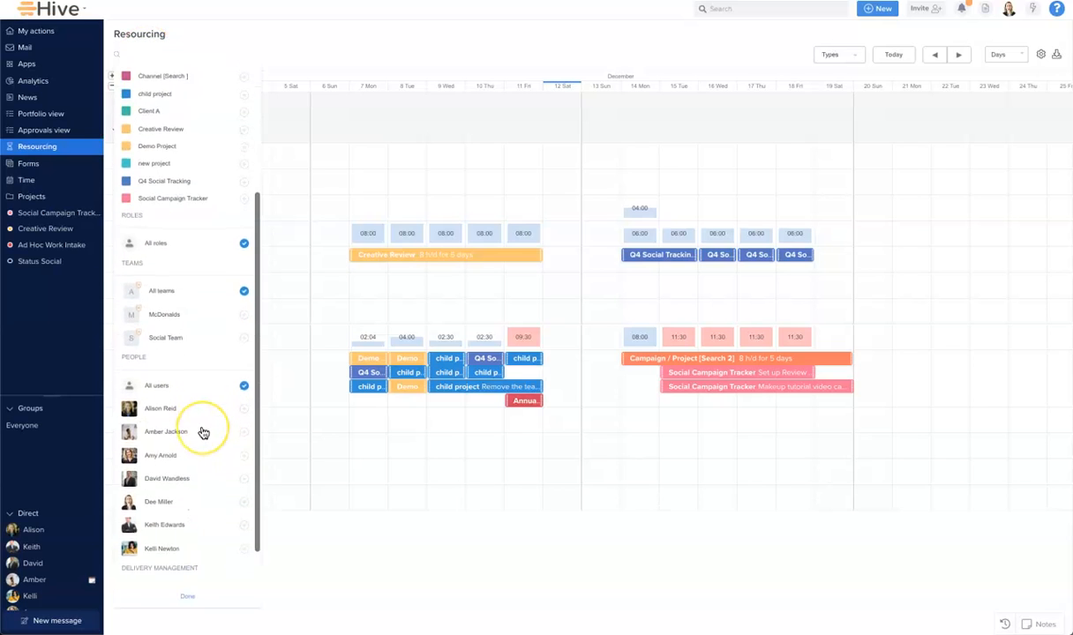
scroll("down", 3)
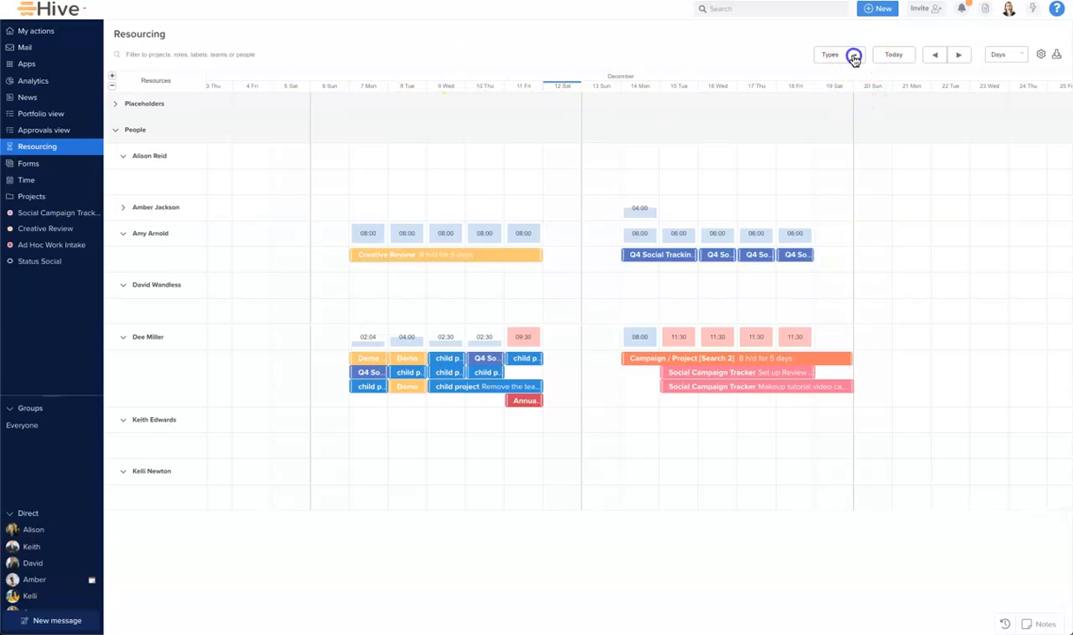
left_click(830, 53)
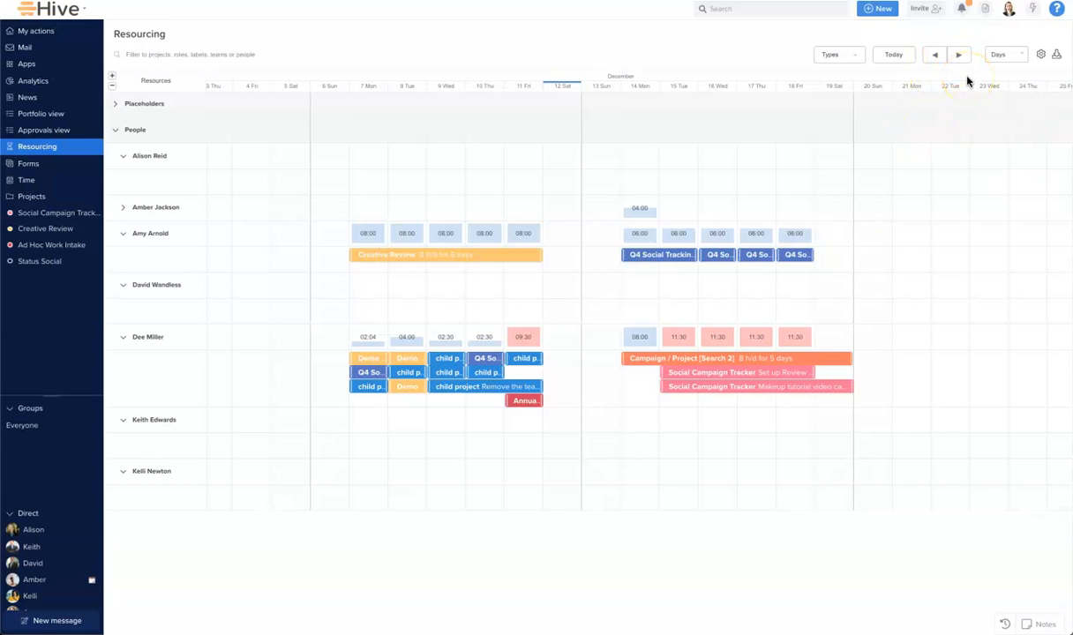
left_click(1004, 53)
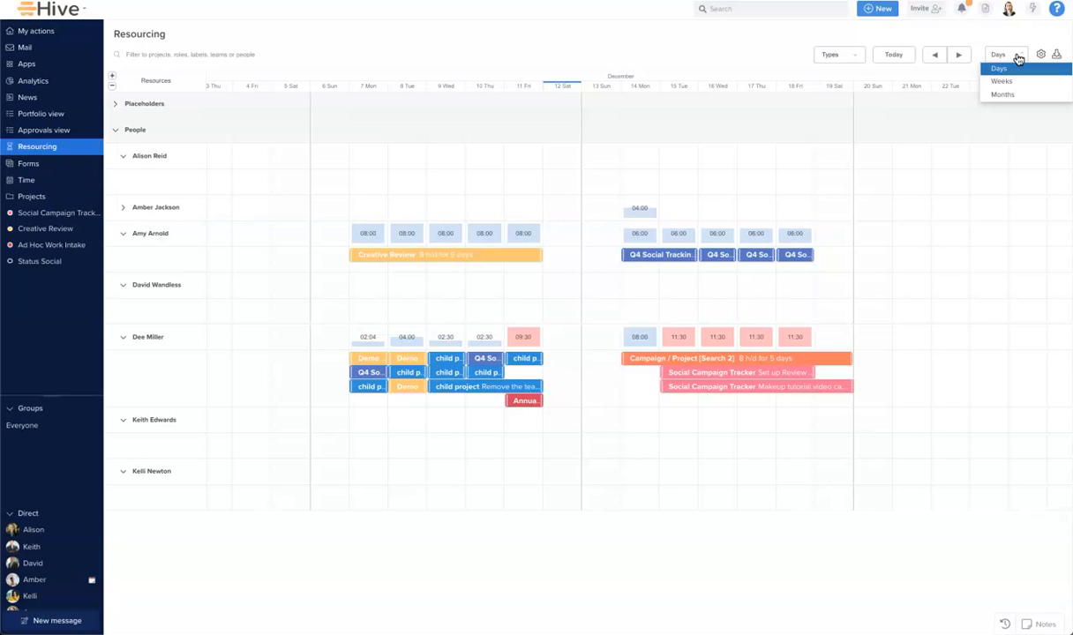
mouse_move(1041, 54)
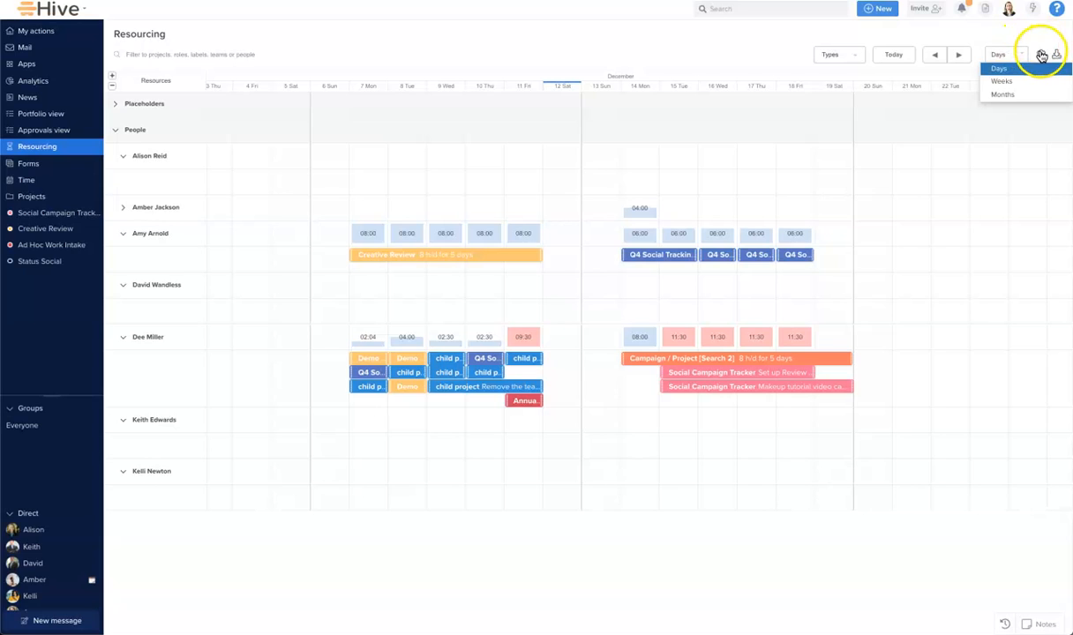
Open Resourcing settings showing placeholder roles like Account Manager, Designer and Project Manager
left_click(1042, 53)
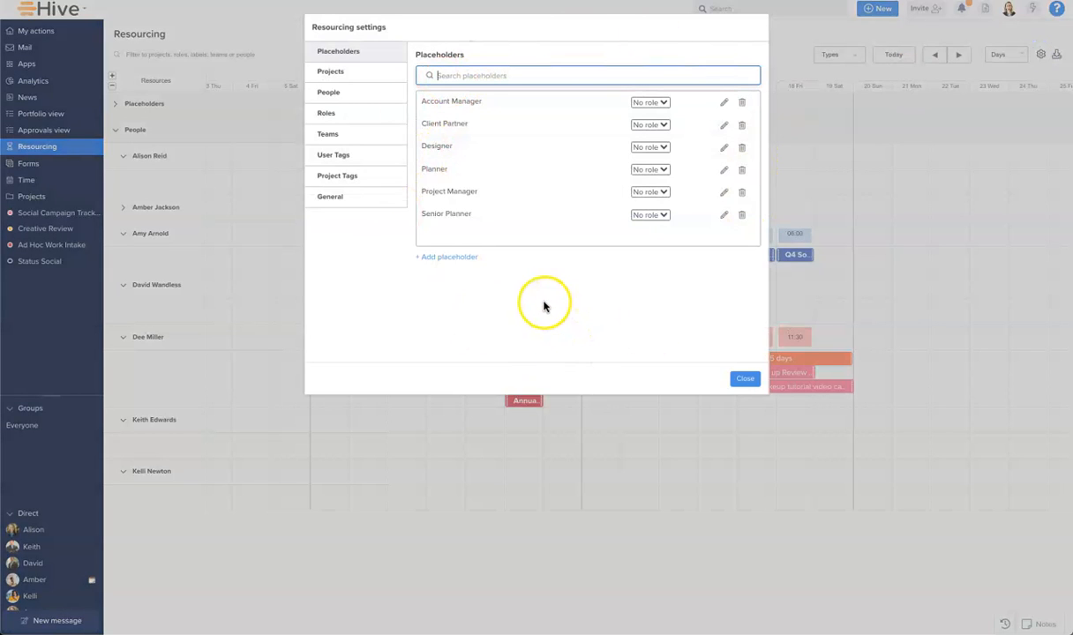
mouse_move(527, 310)
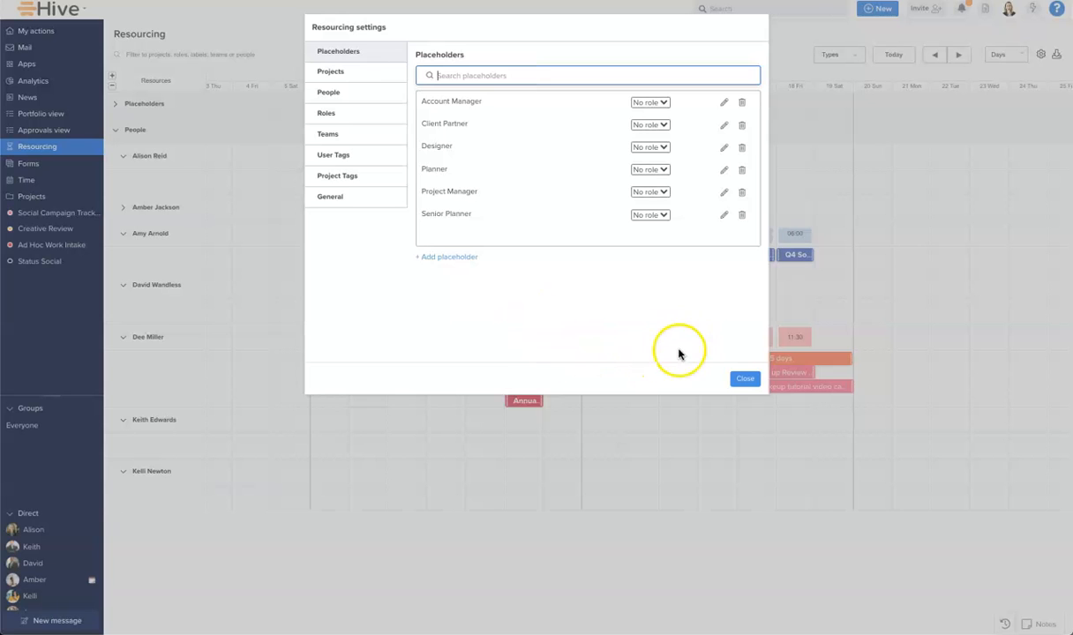
left_click(745, 377)
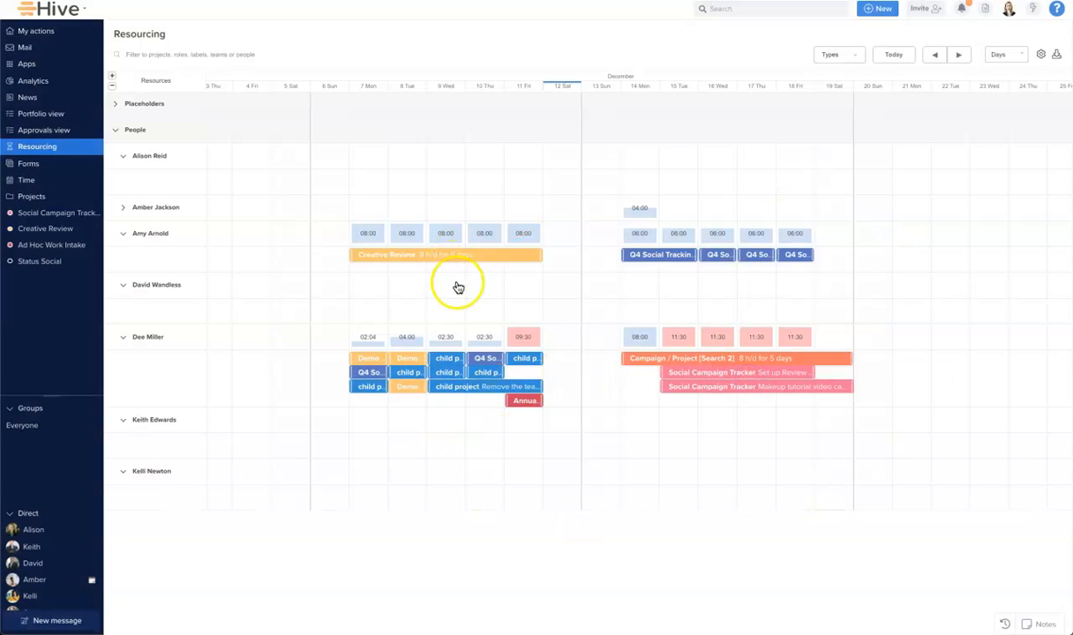
mouse_move(613, 321)
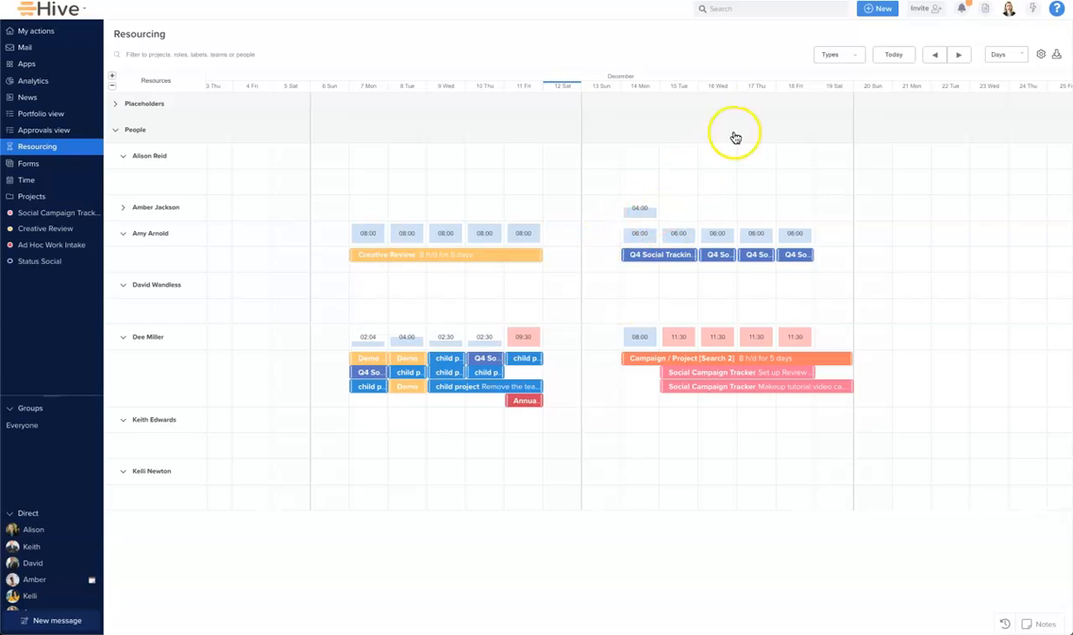
left_click(837, 53)
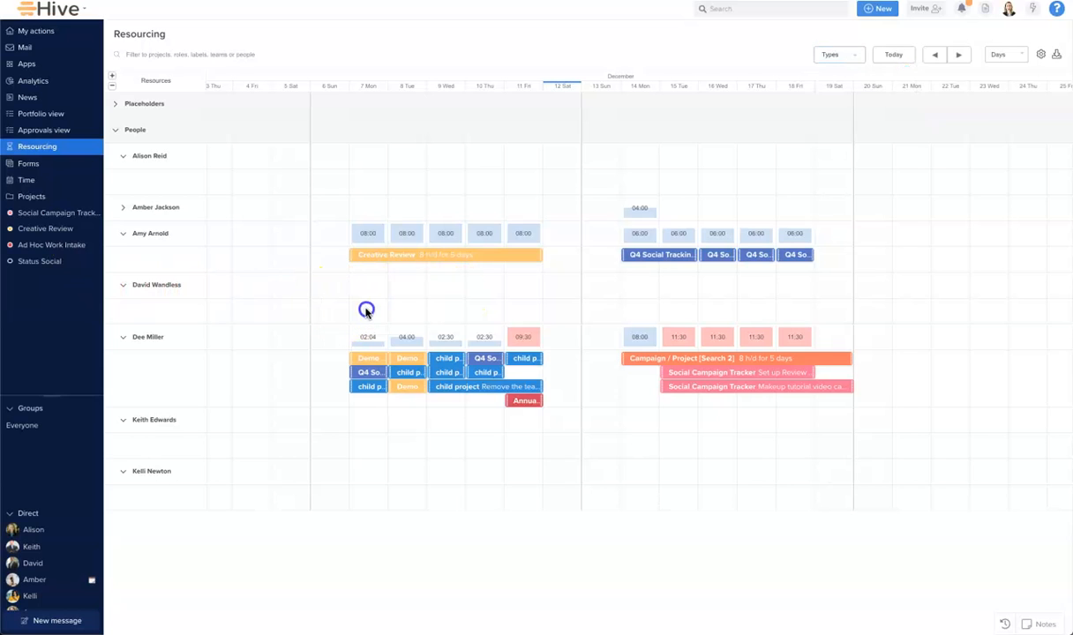
left_click(367, 309)
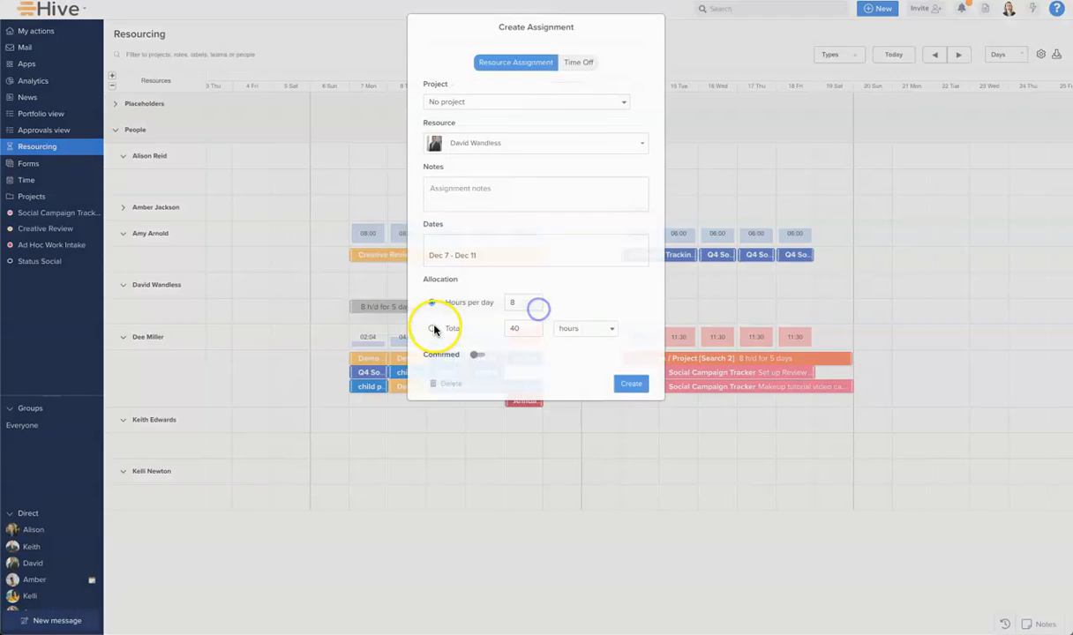
left_click(526, 101)
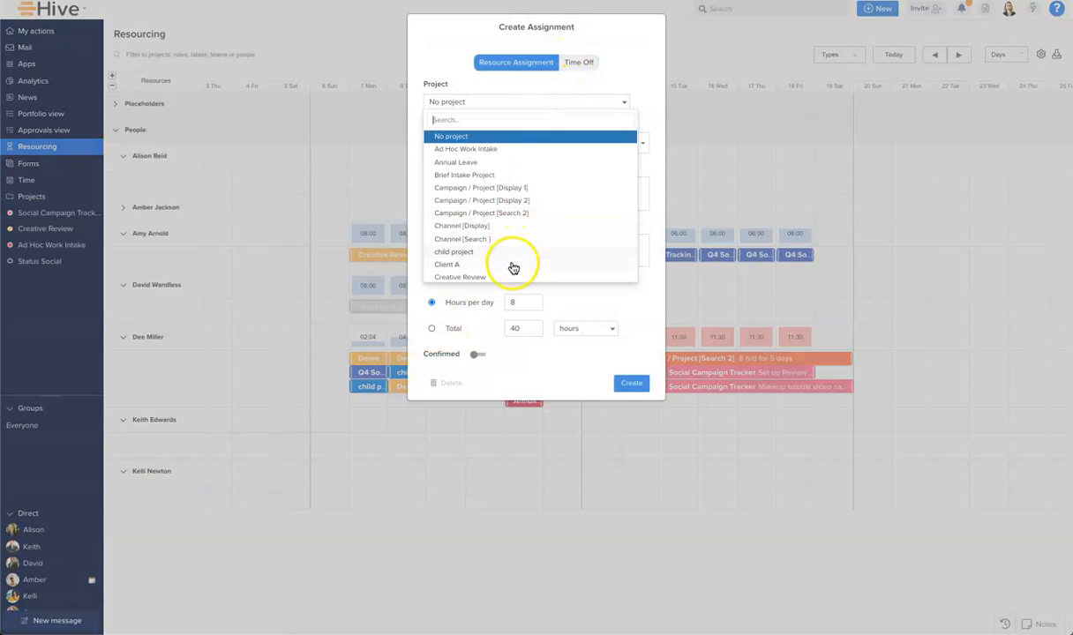
left_click(459, 277)
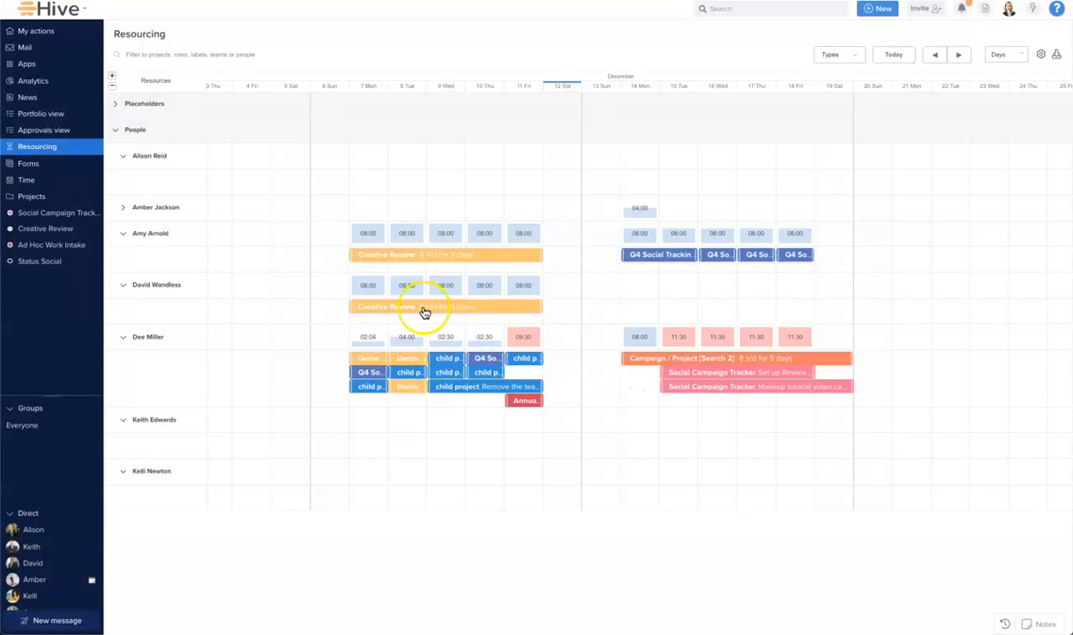
mouse_move(499, 310)
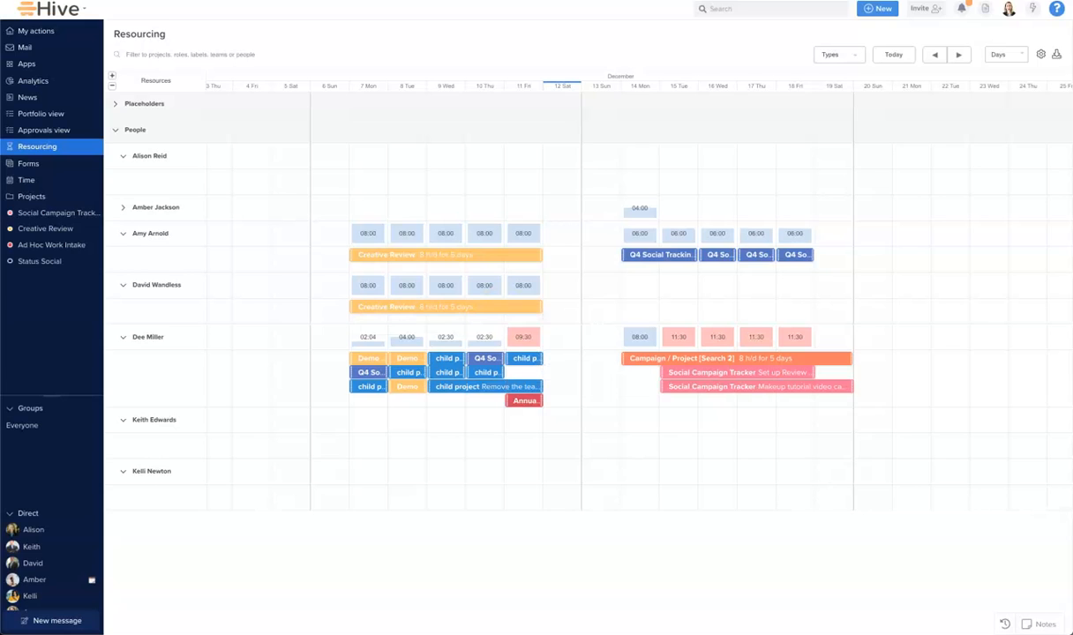
mouse_move(424, 452)
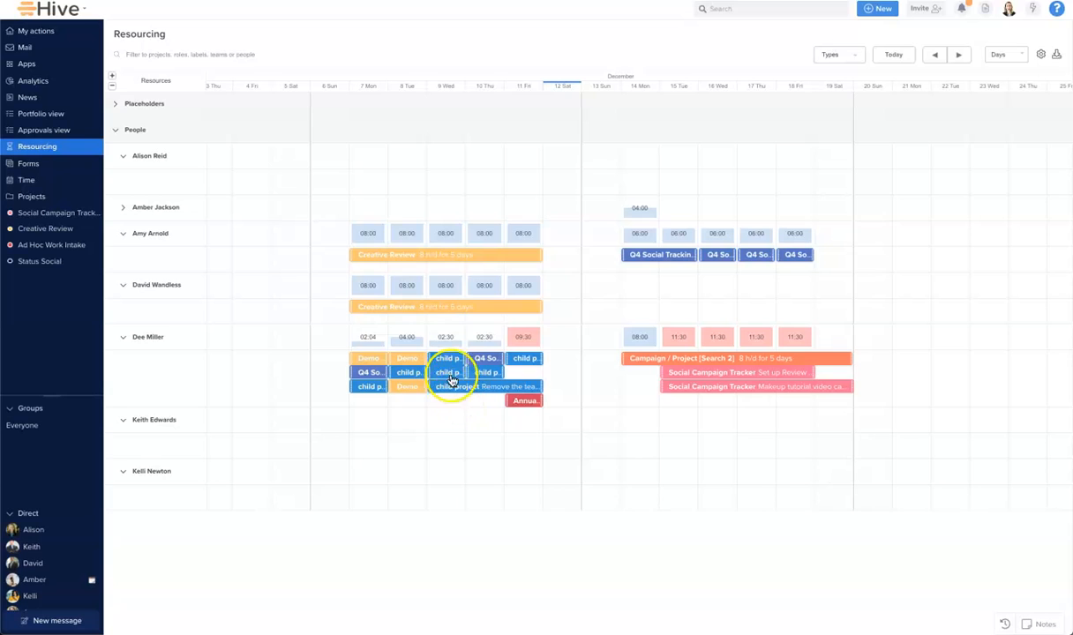
left_click(448, 370)
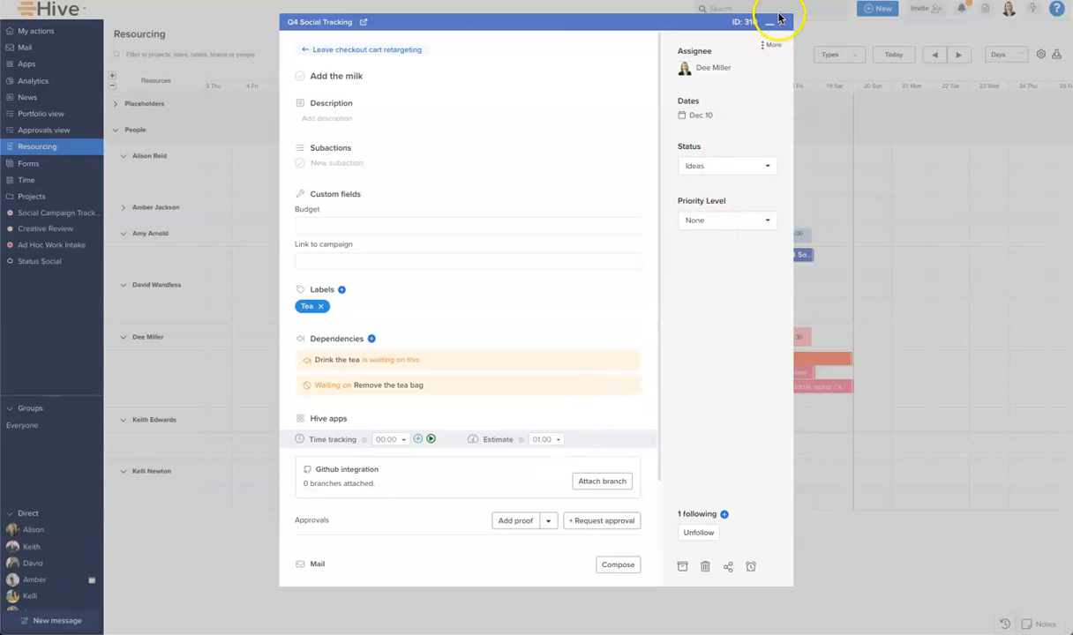
left_click(769, 21)
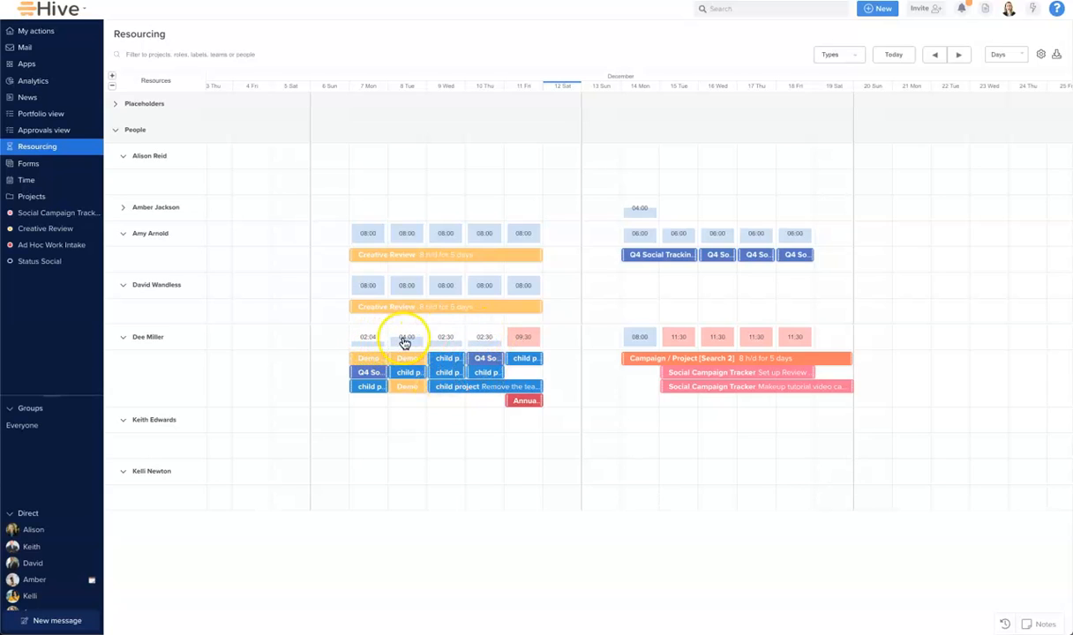
mouse_move(475, 346)
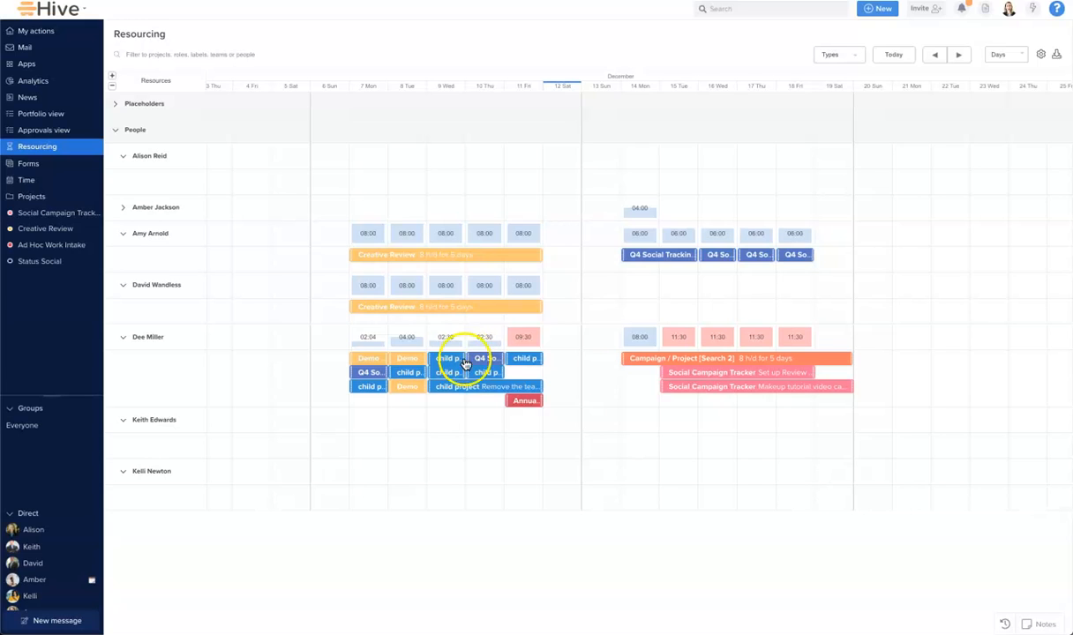
mouse_move(344, 342)
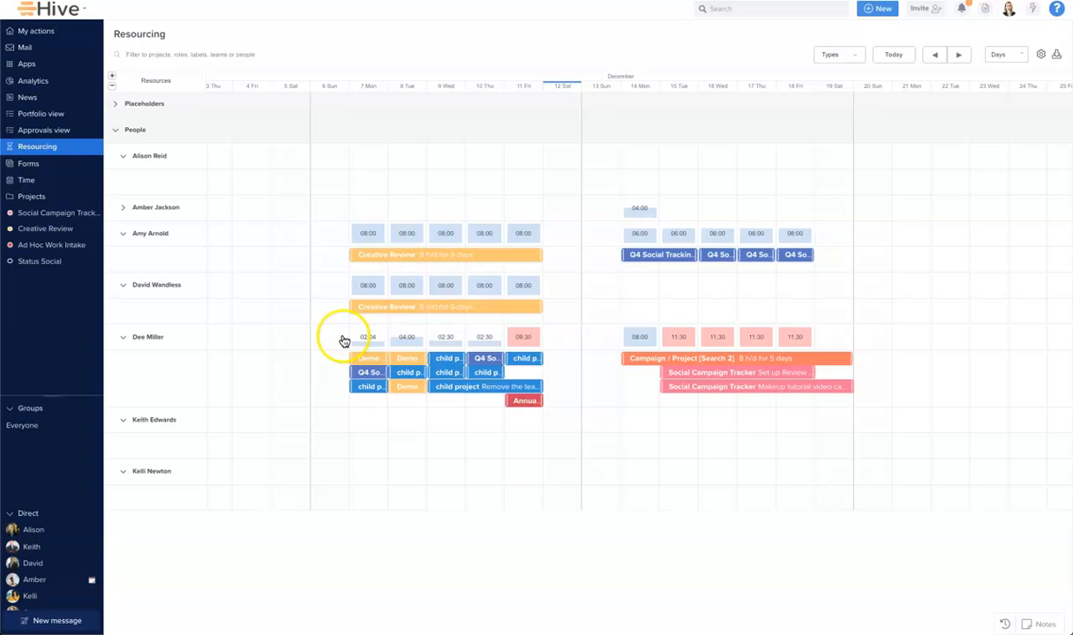
mouse_move(385, 342)
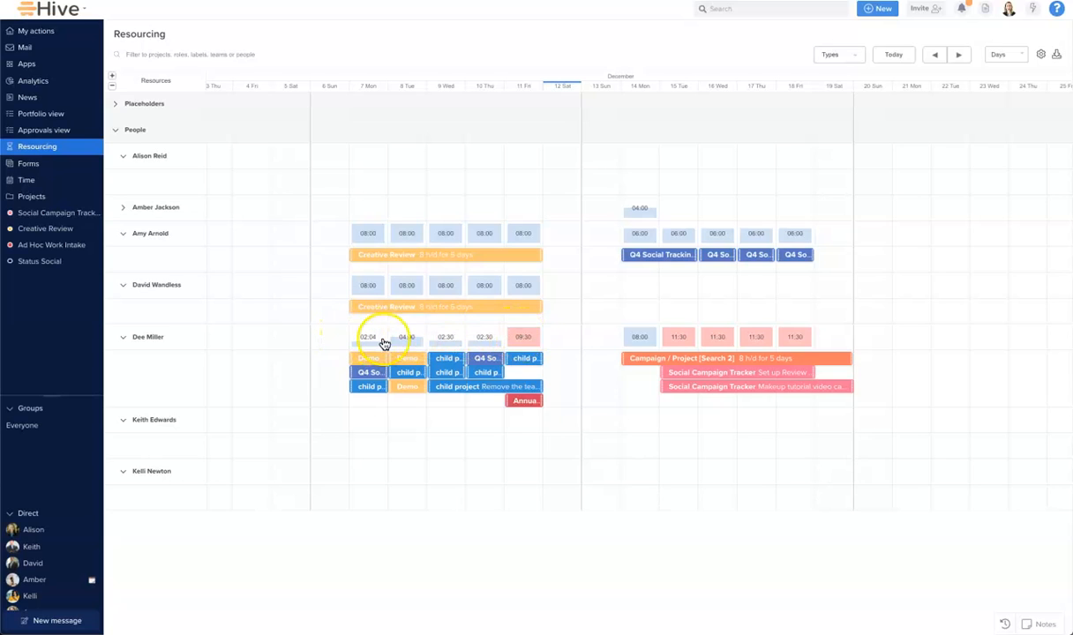
mouse_move(432, 342)
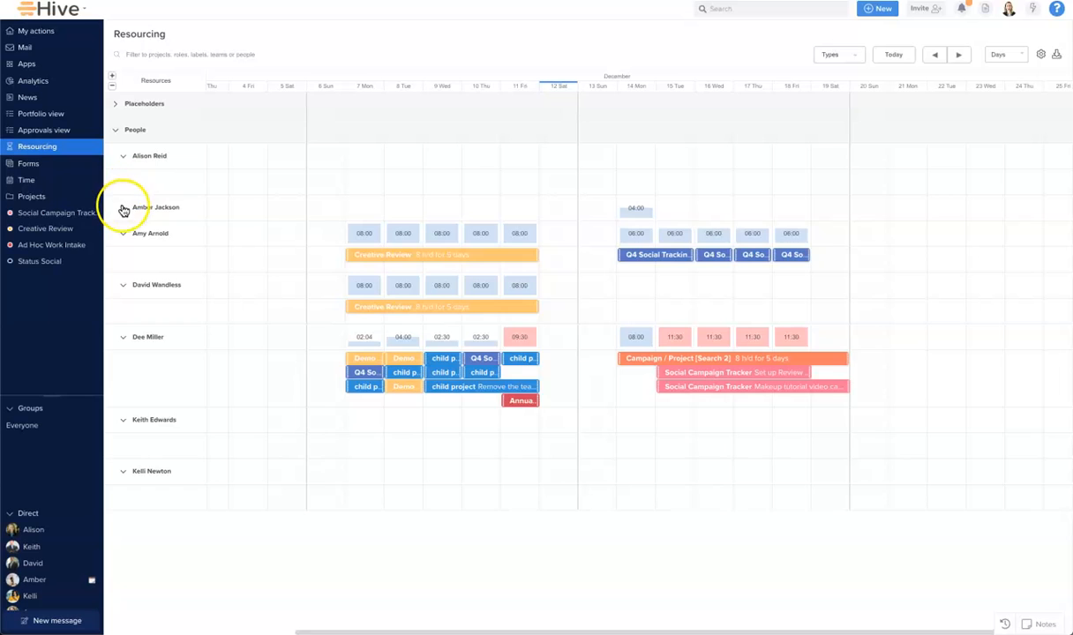
left_click(123, 208)
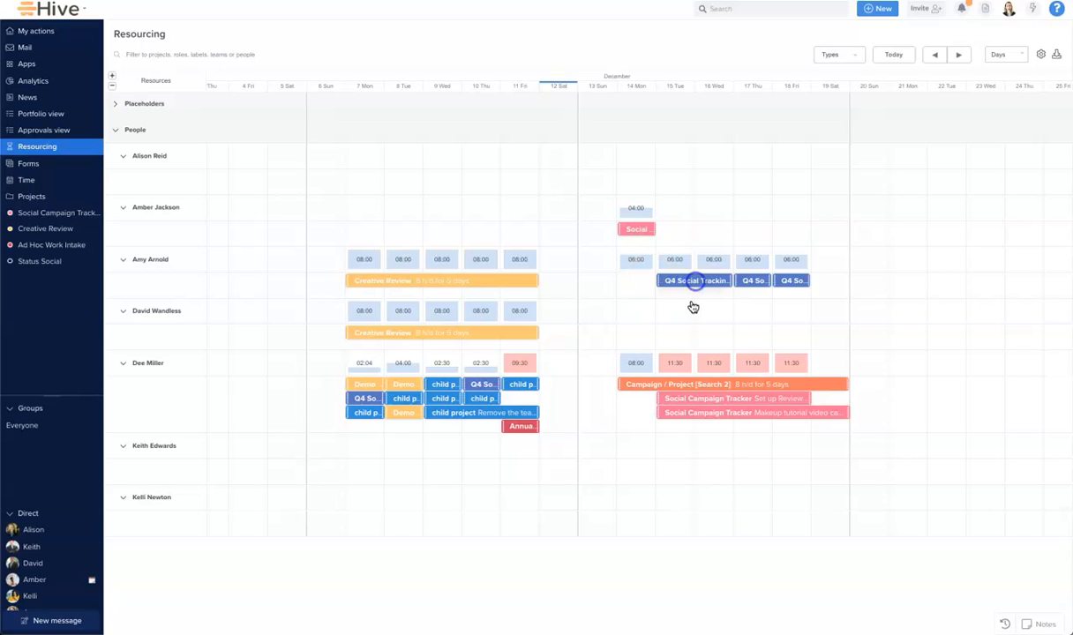
mouse_move(692, 281)
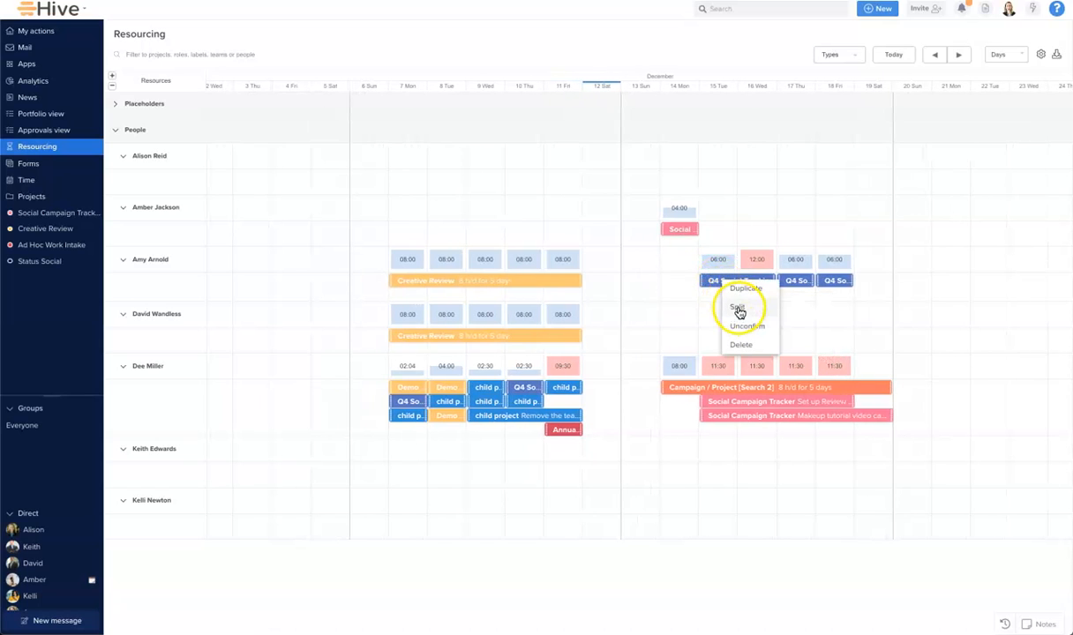
left_click(737, 307)
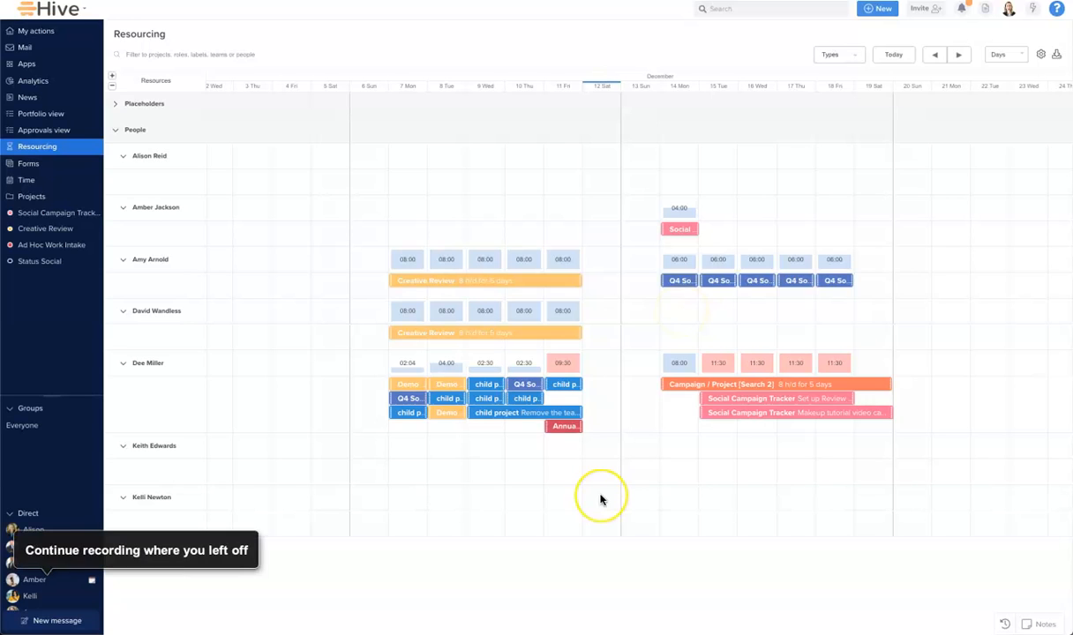
mouse_move(667, 432)
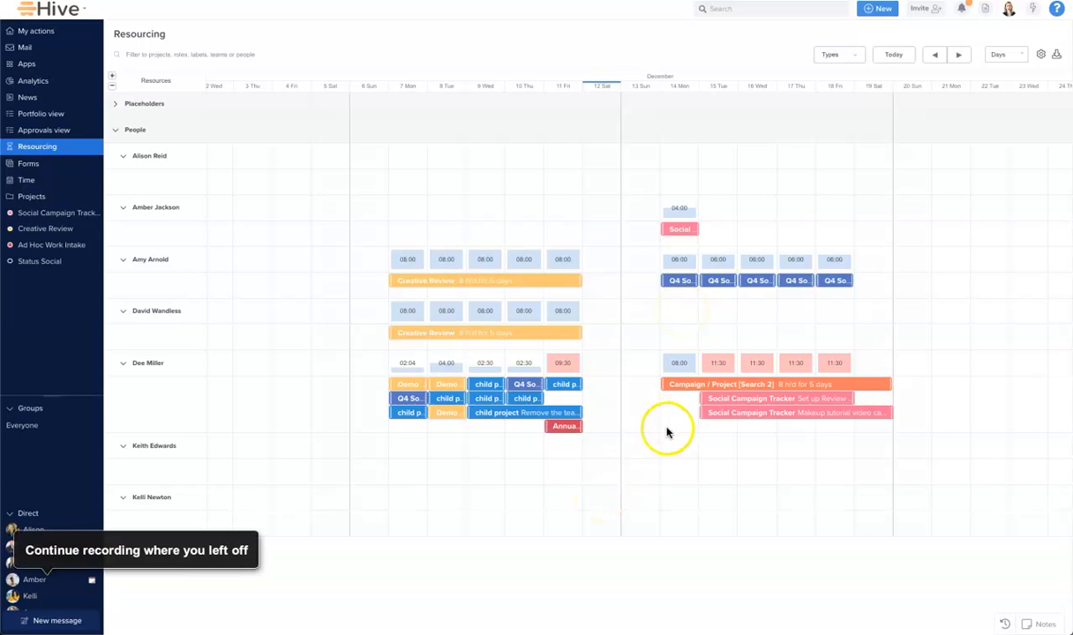
mouse_move(766, 413)
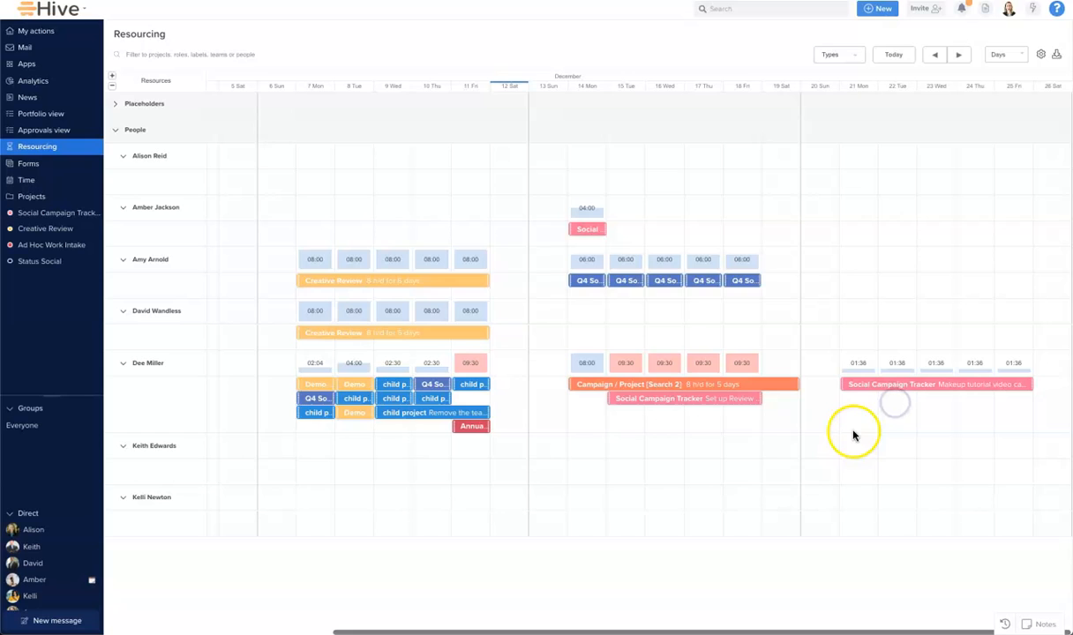
mouse_move(784, 445)
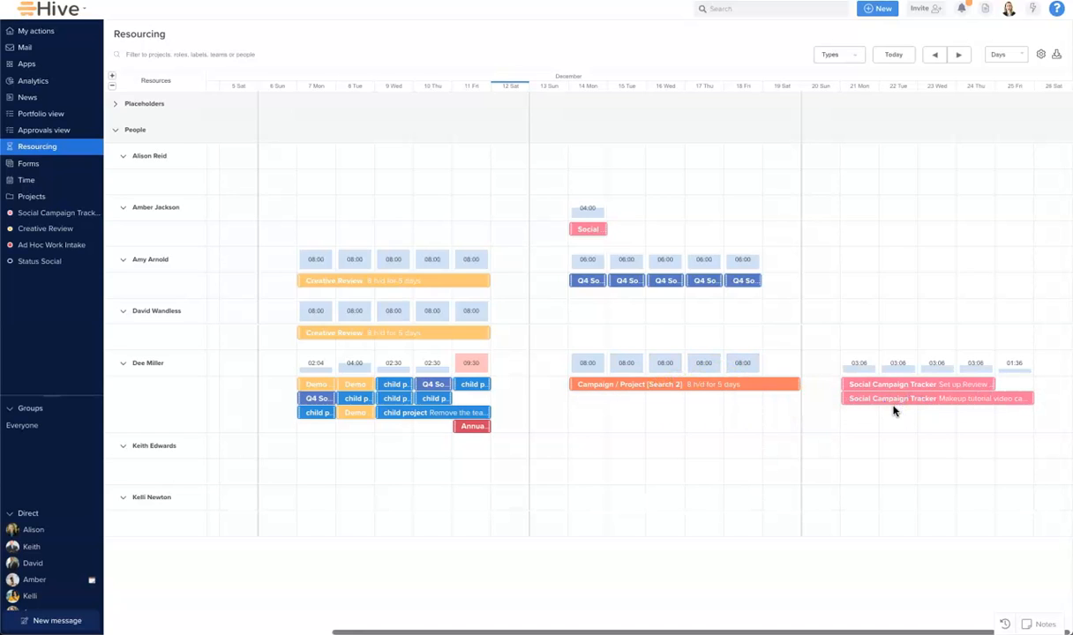
mouse_move(715, 423)
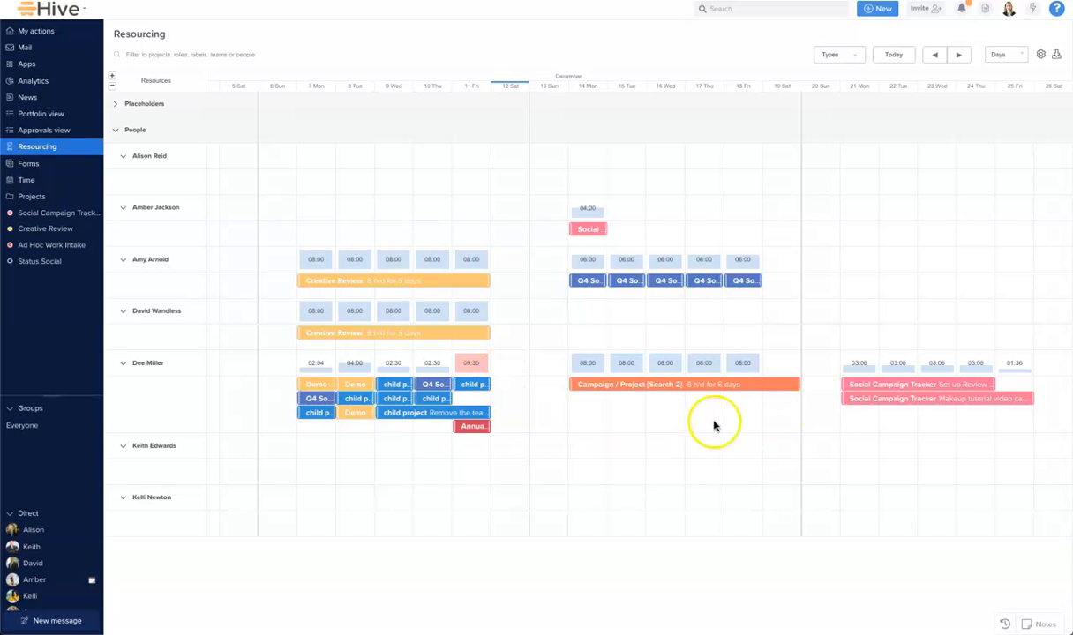
mouse_move(878, 372)
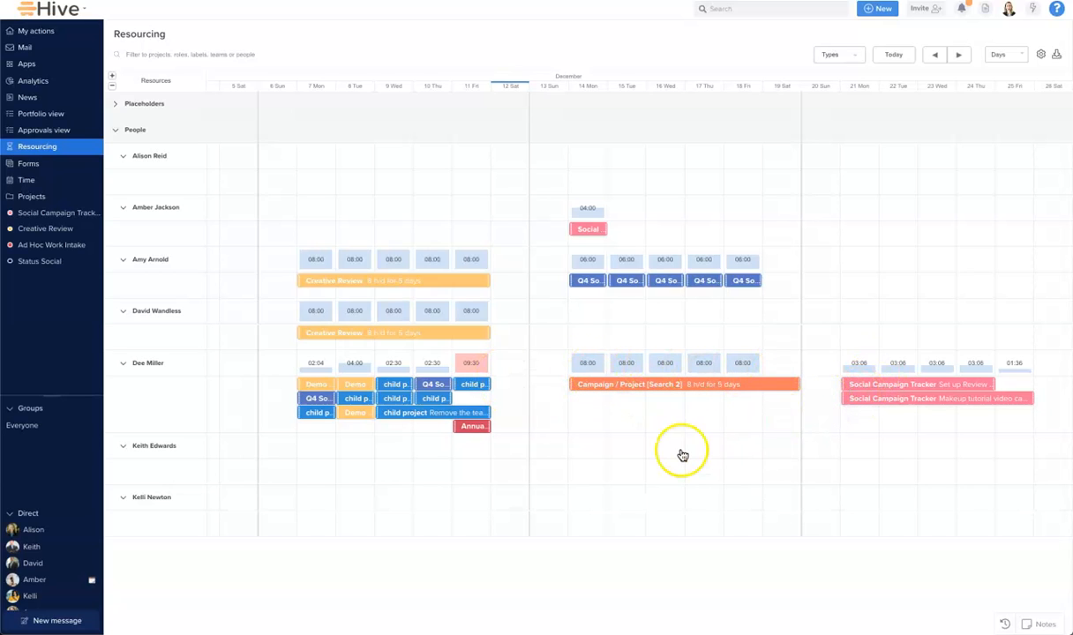
mouse_move(681, 455)
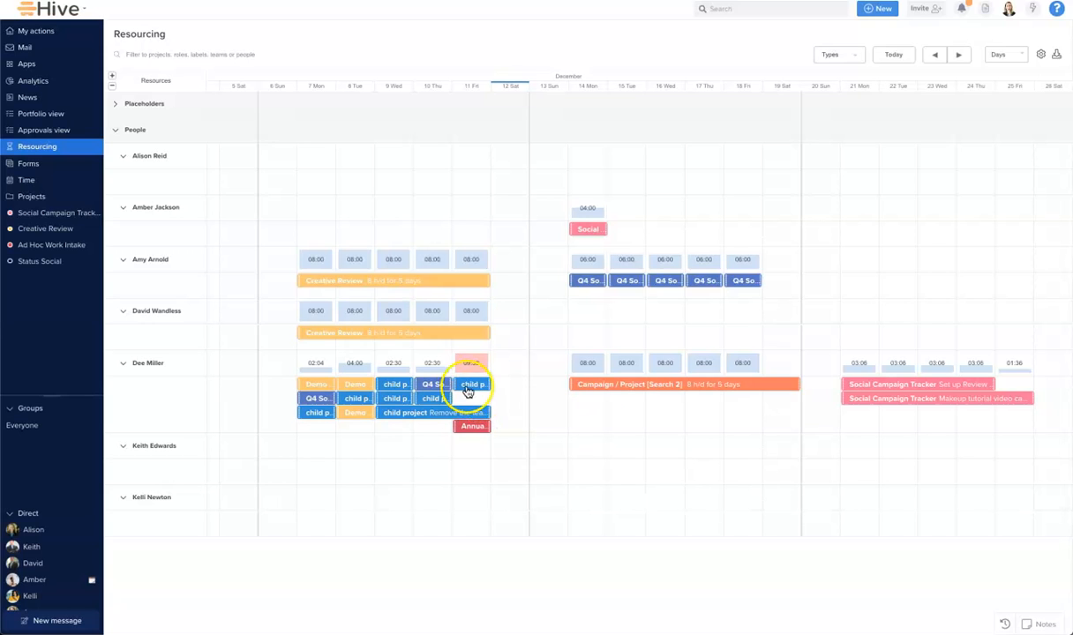
Review the child project task's details and return to the timeline
left_click(471, 385)
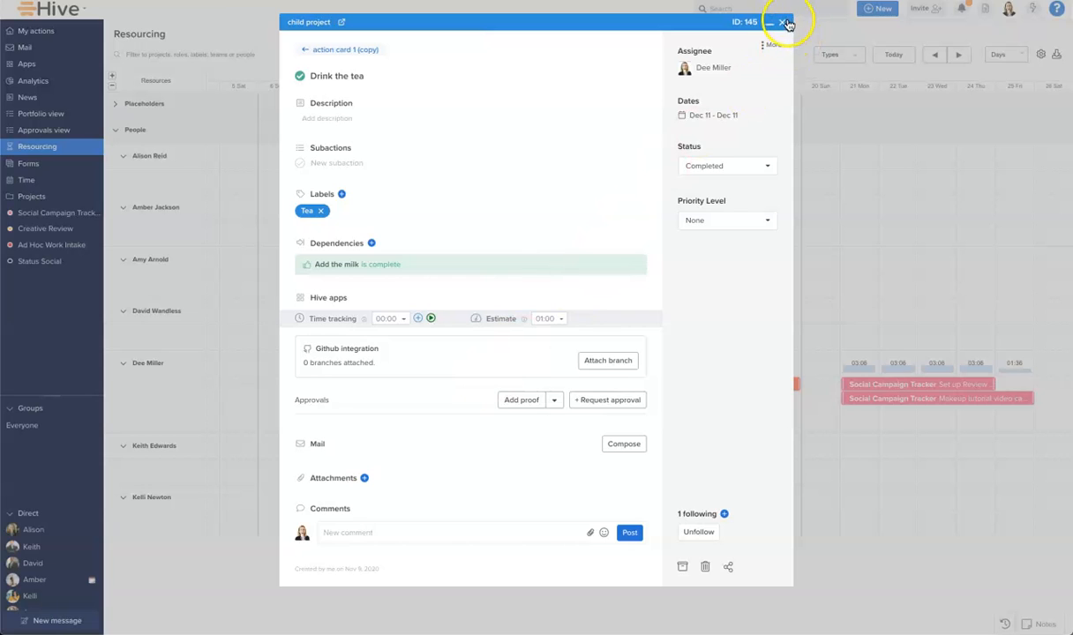
left_click(784, 21)
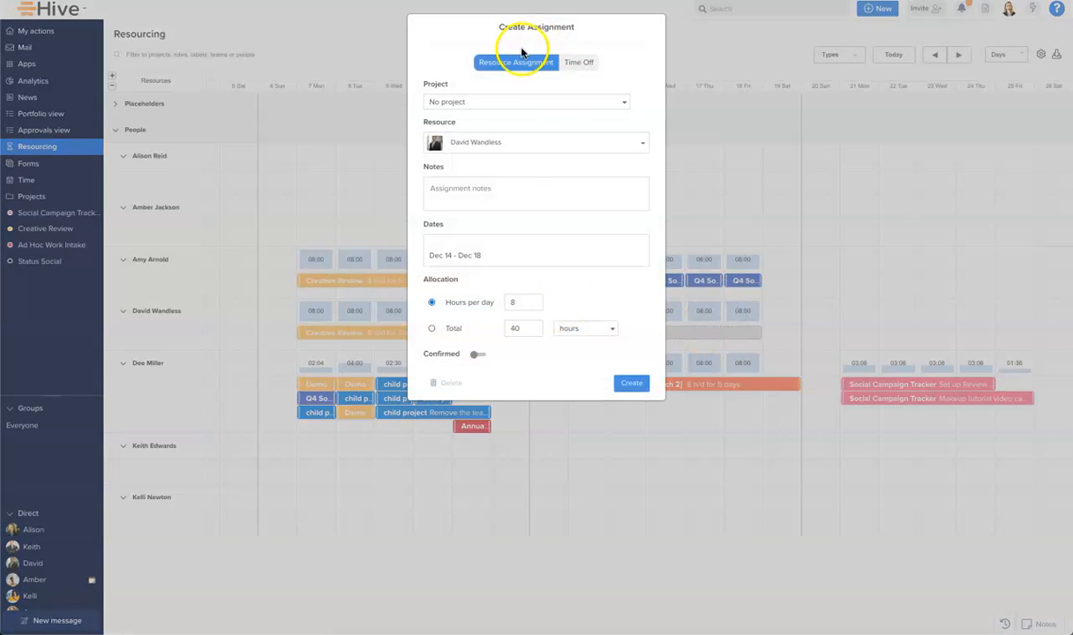
left_click(526, 101)
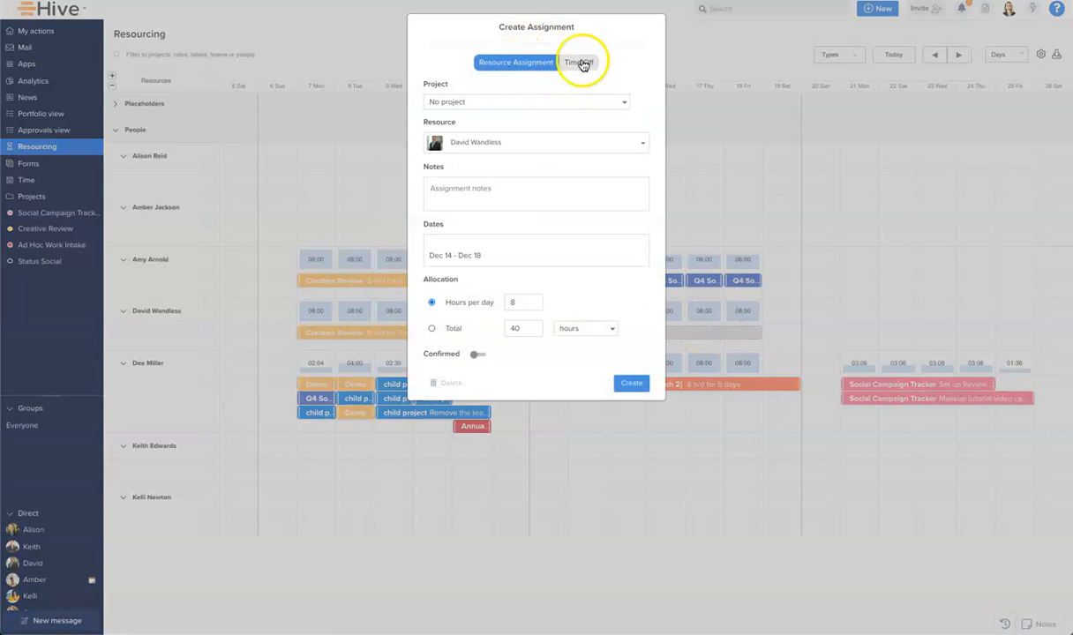
left_click(579, 62)
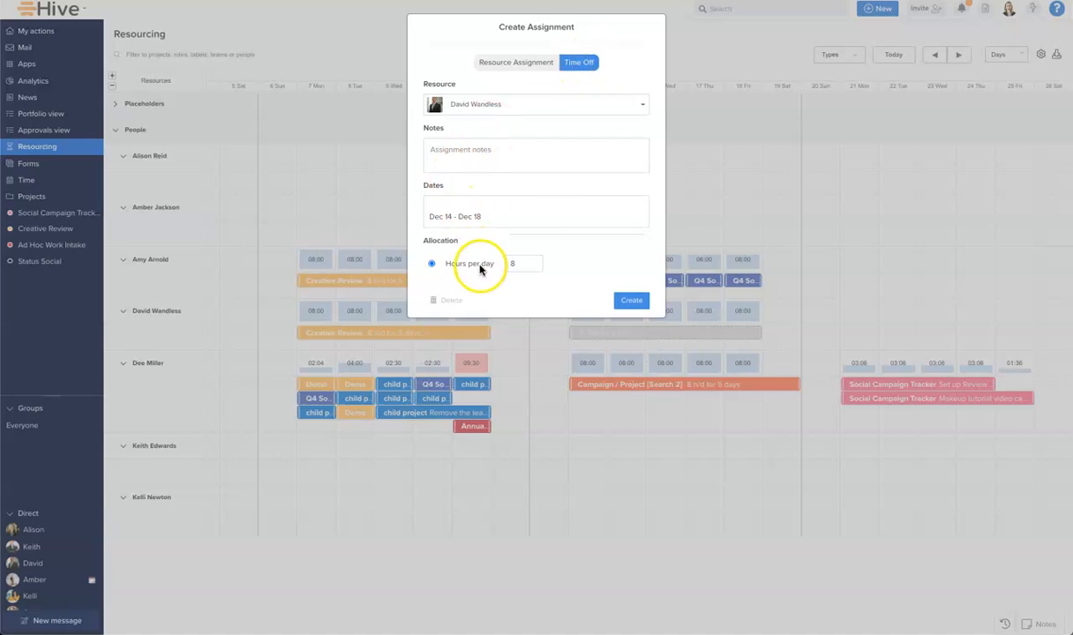
left_click(630, 300)
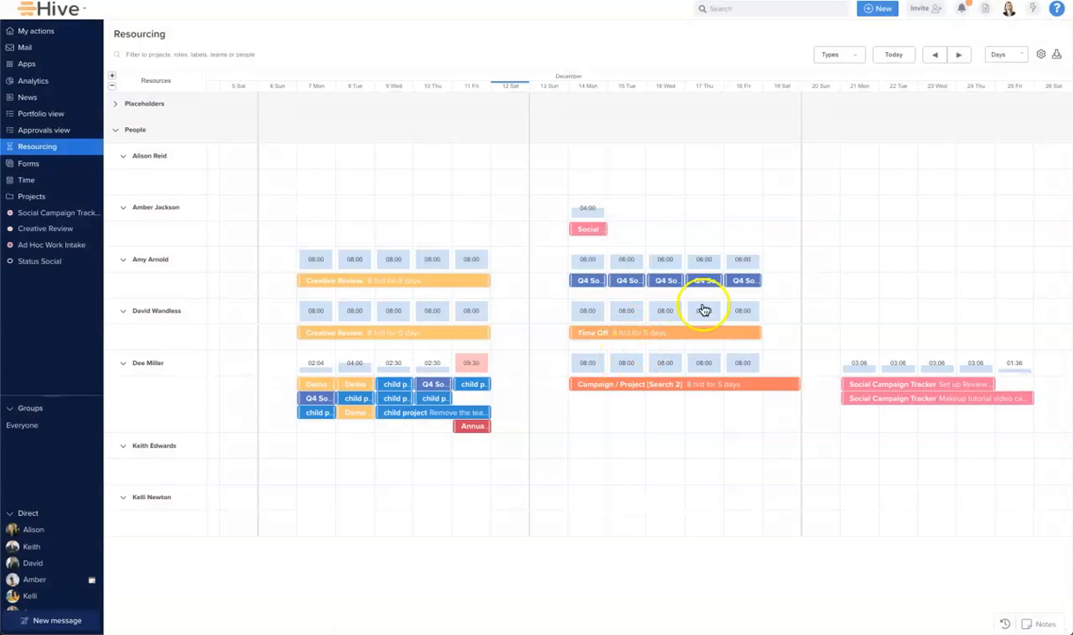
left_click(1041, 53)
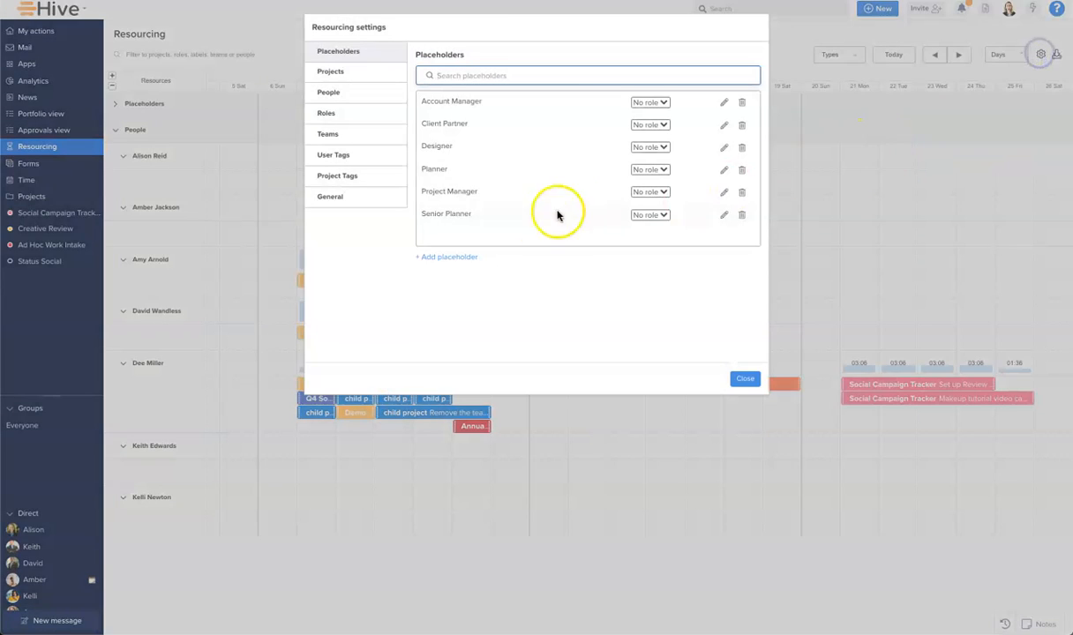
mouse_move(349, 82)
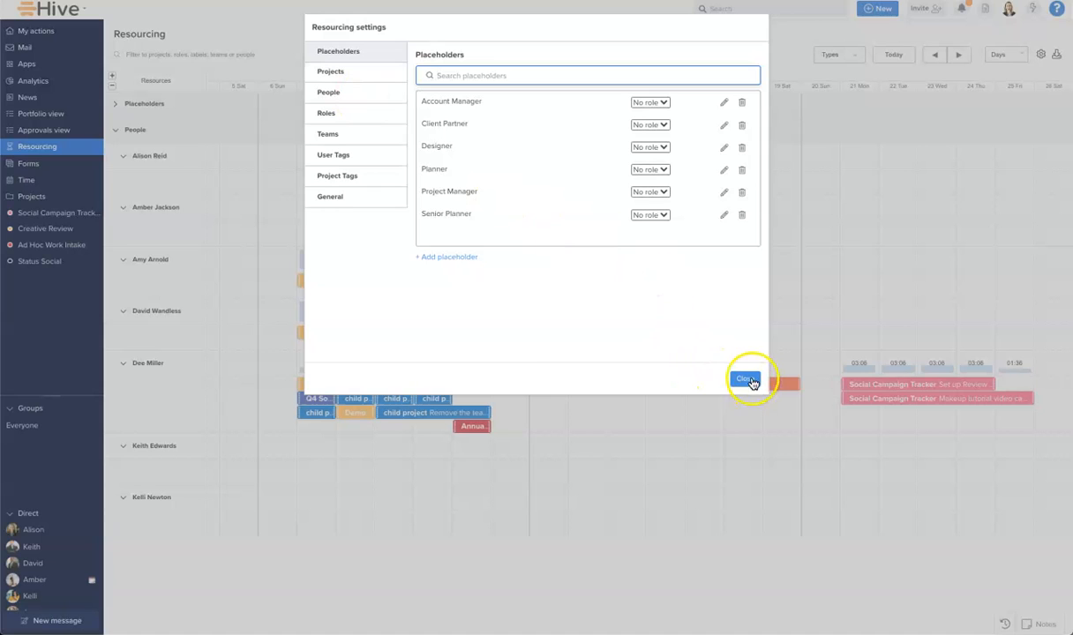
left_click(745, 379)
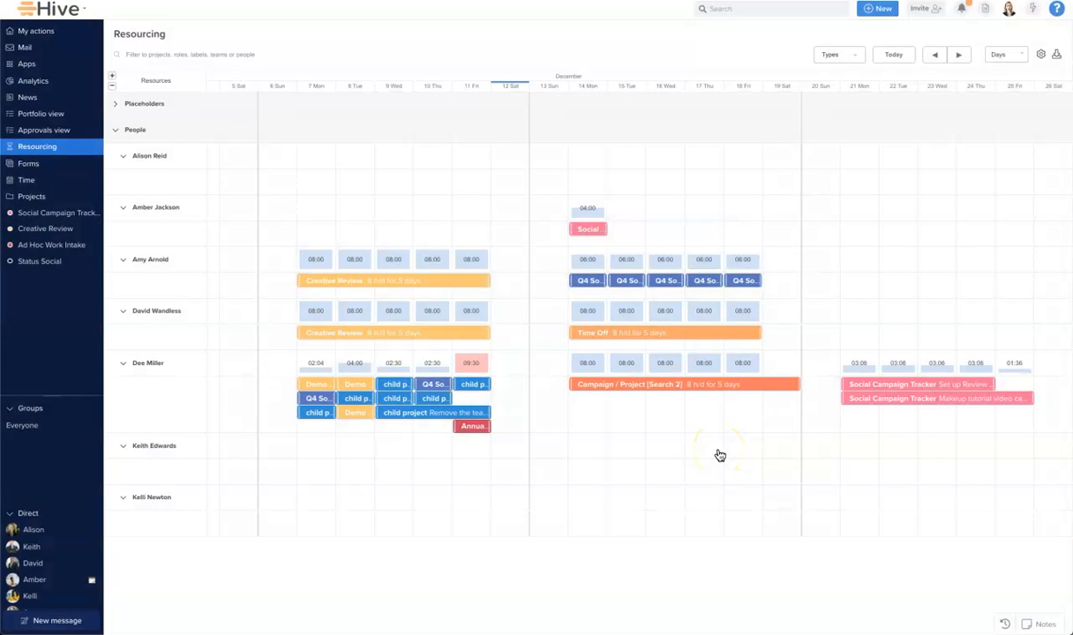